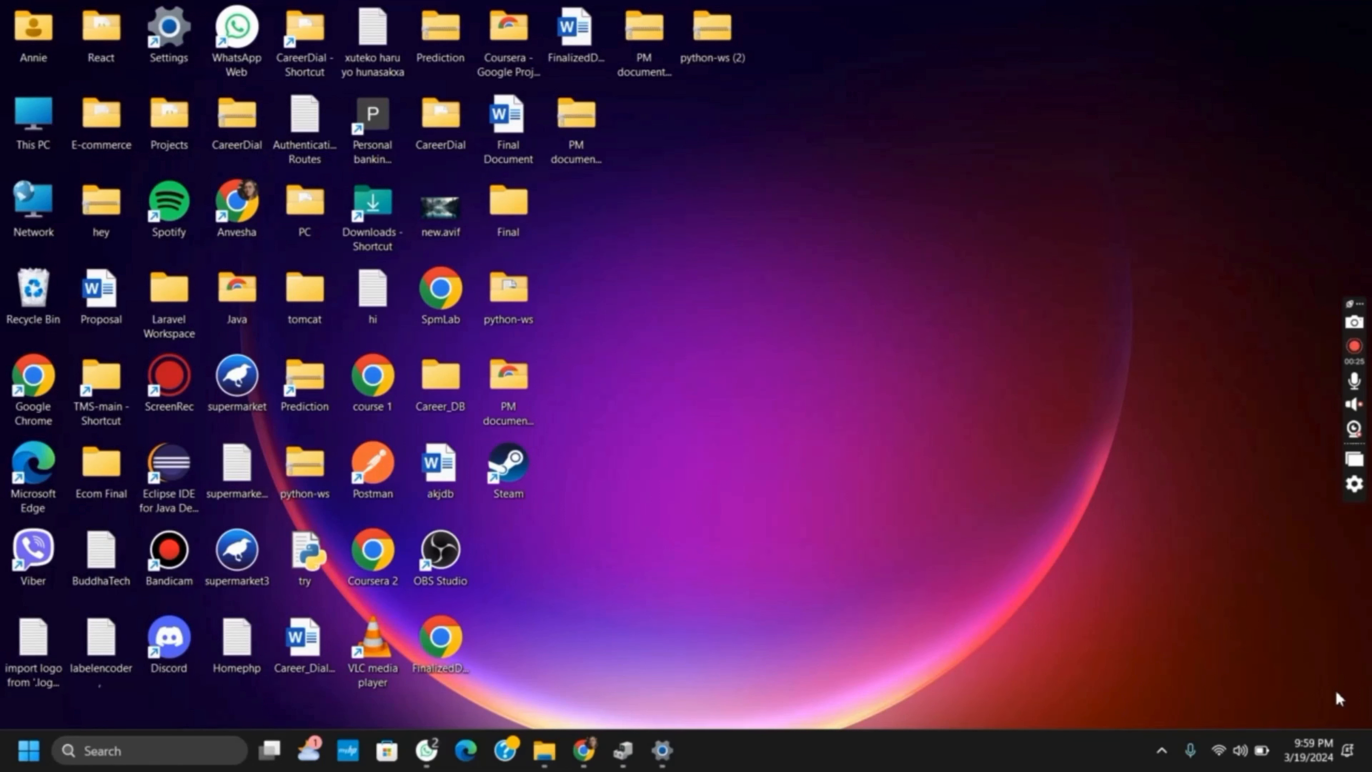
pyautogui.moveTo(803, 569)
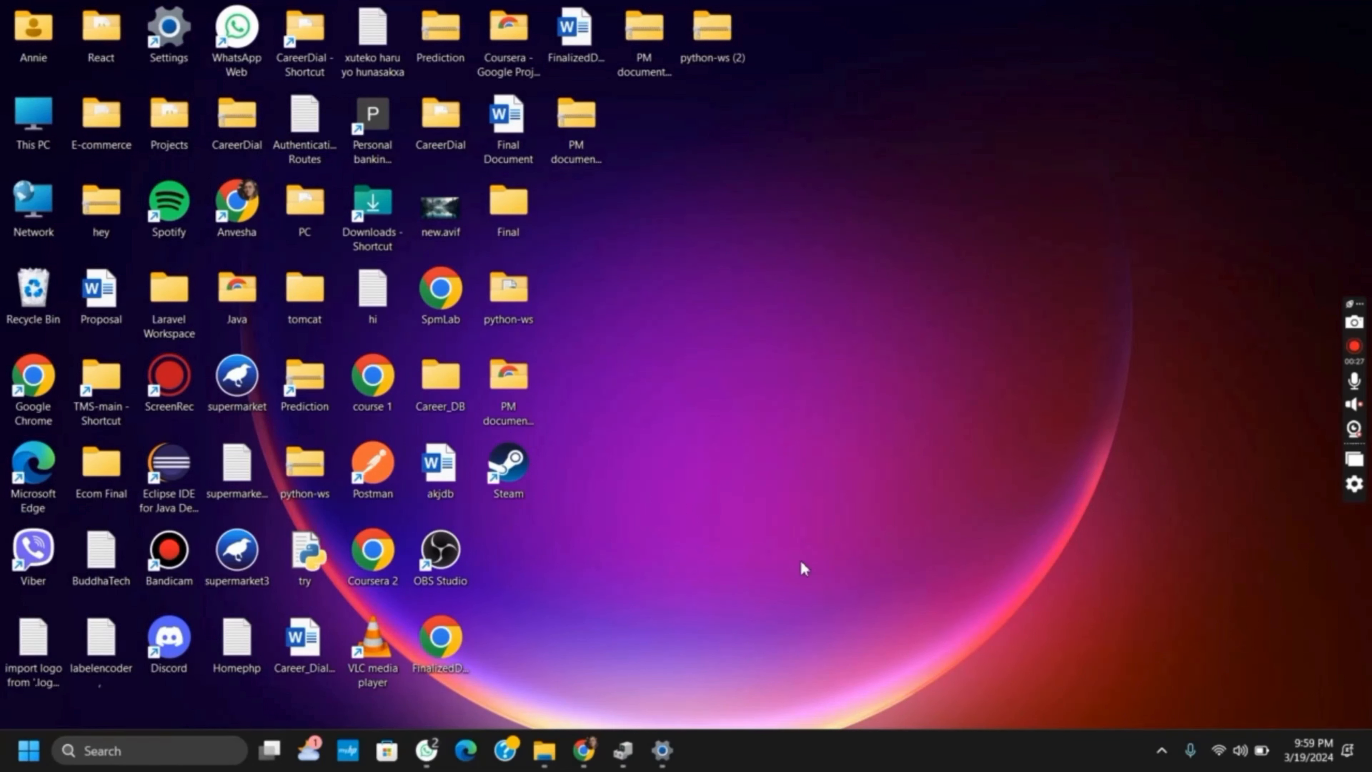
pyautogui.moveTo(772, 599)
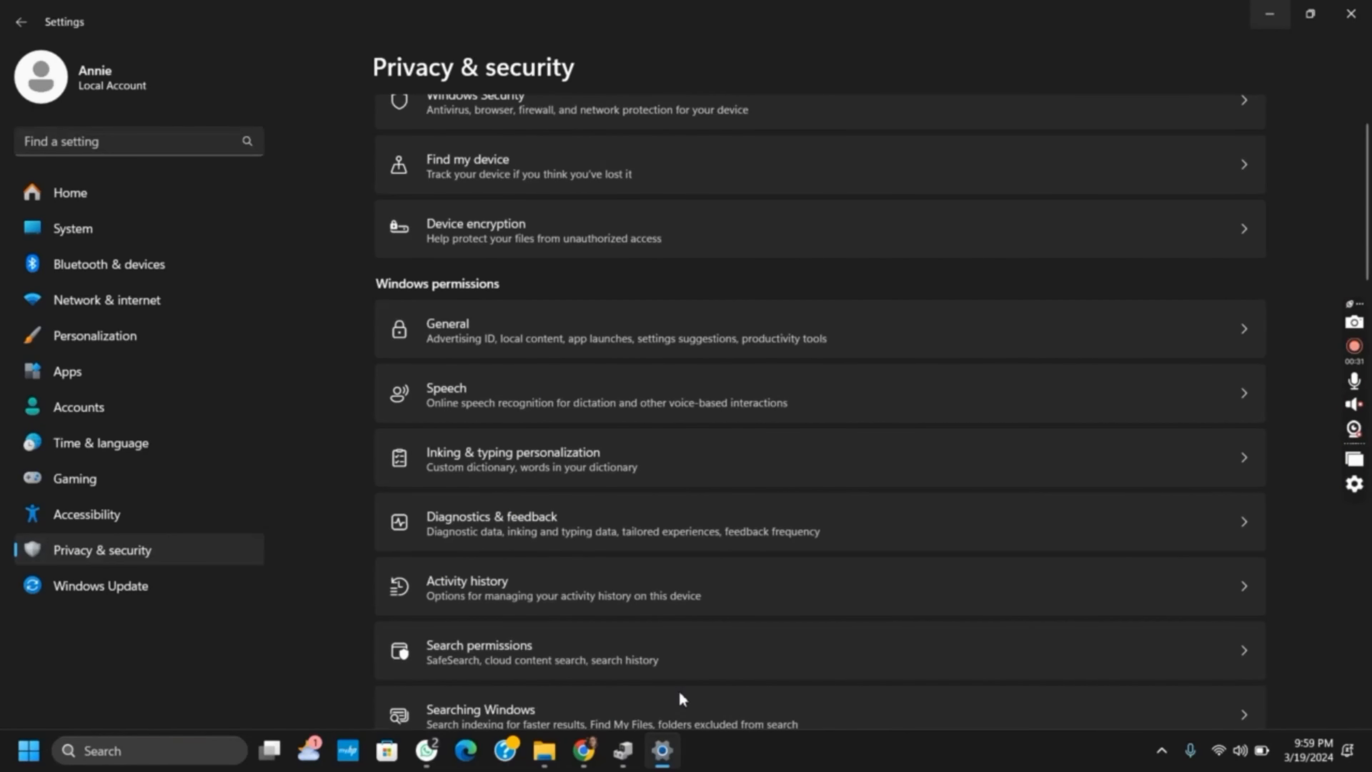
pyautogui.moveTo(413, 693)
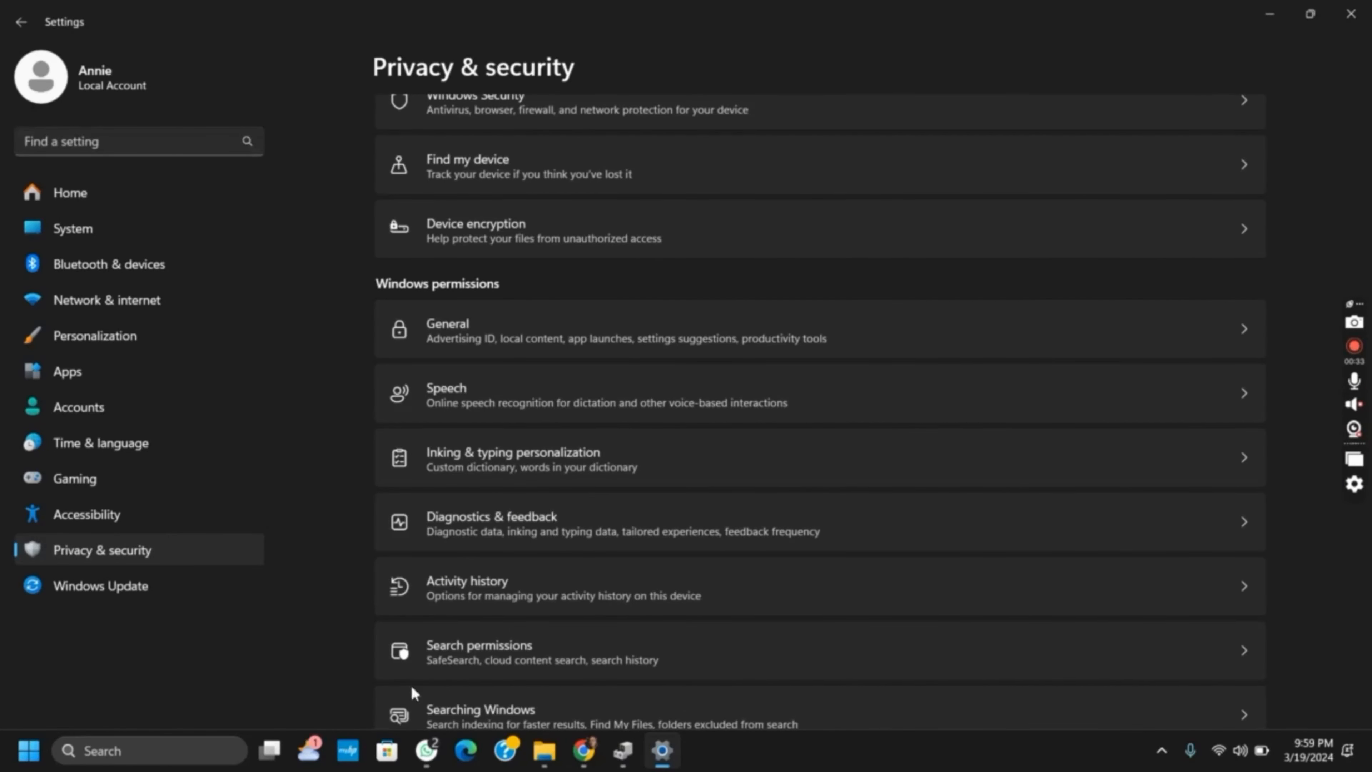
pyautogui.moveTo(150, 551)
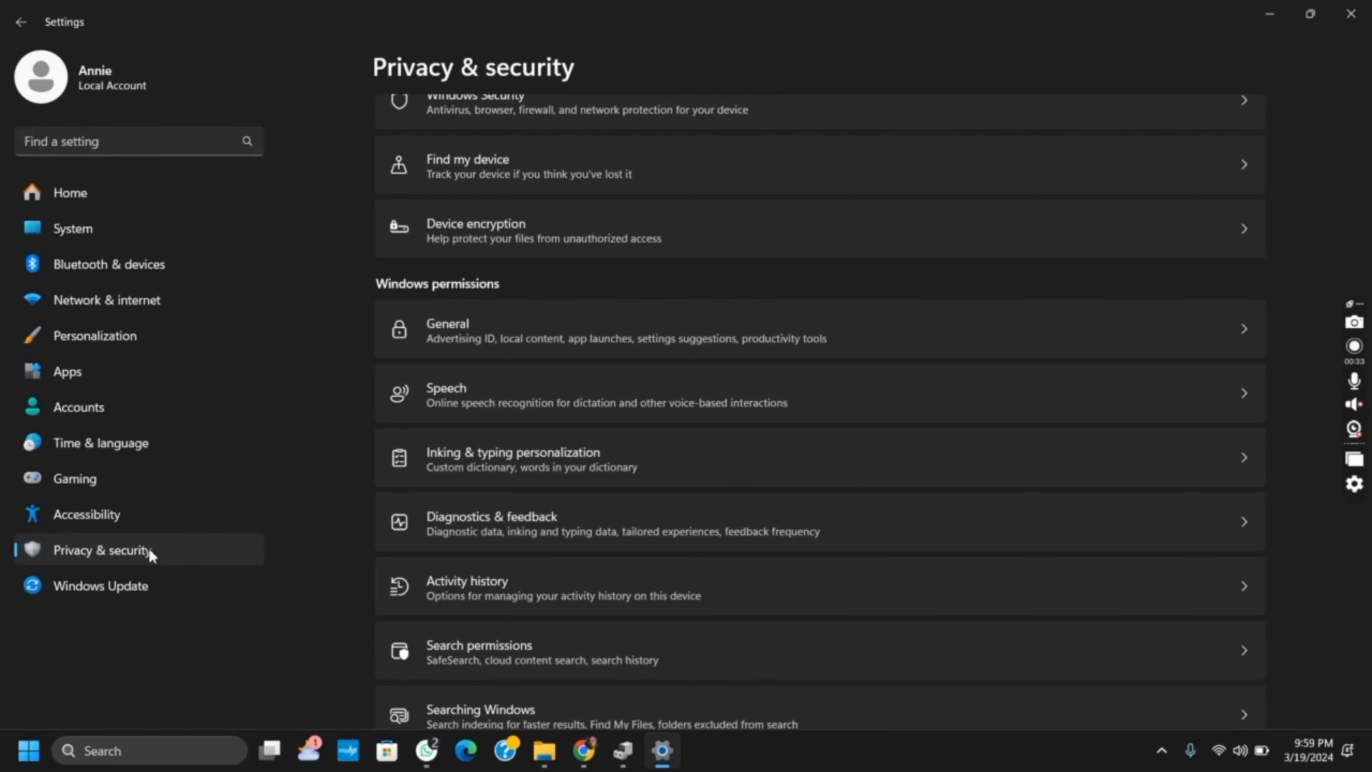
# Scroll the Privacy & security page until the App permissions entries (Location, Camera, Microphone) show.
pyautogui.scroll(-3)
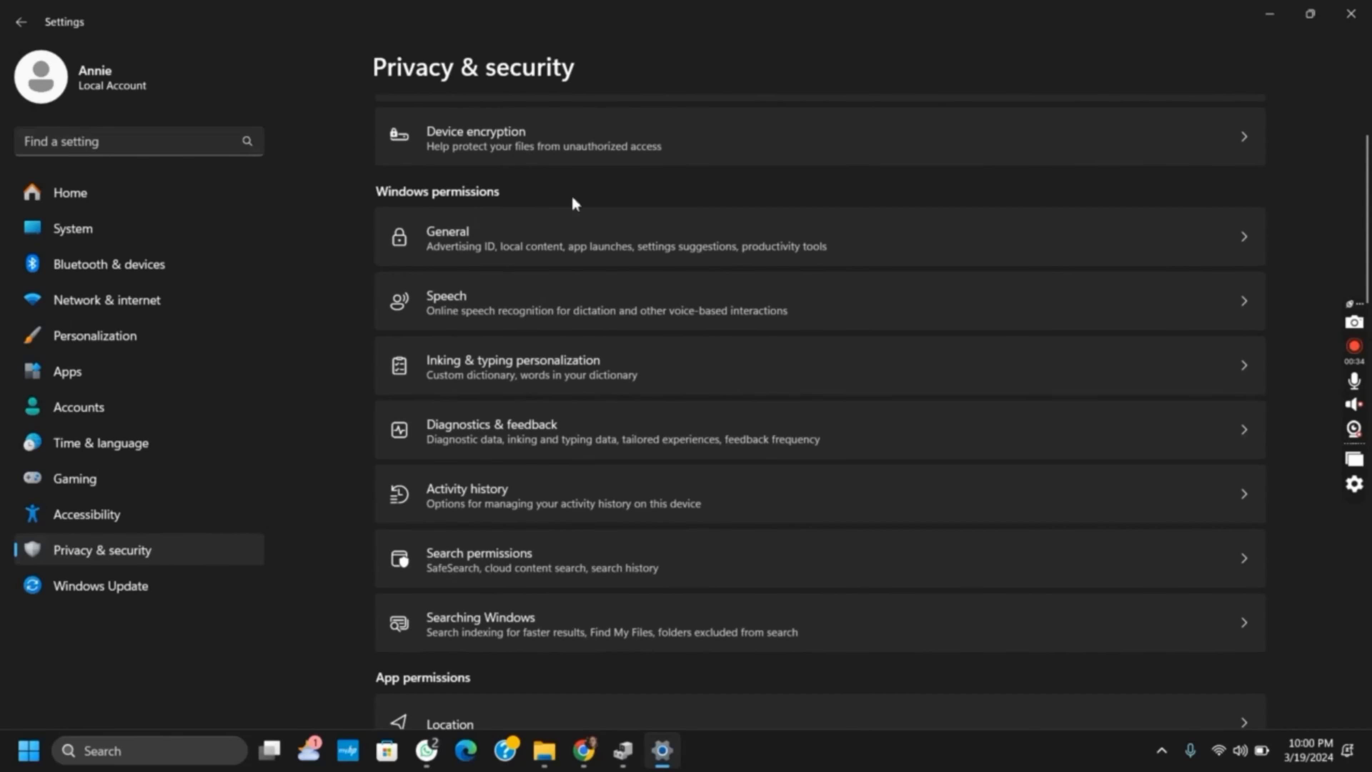
pyautogui.scroll(-3)
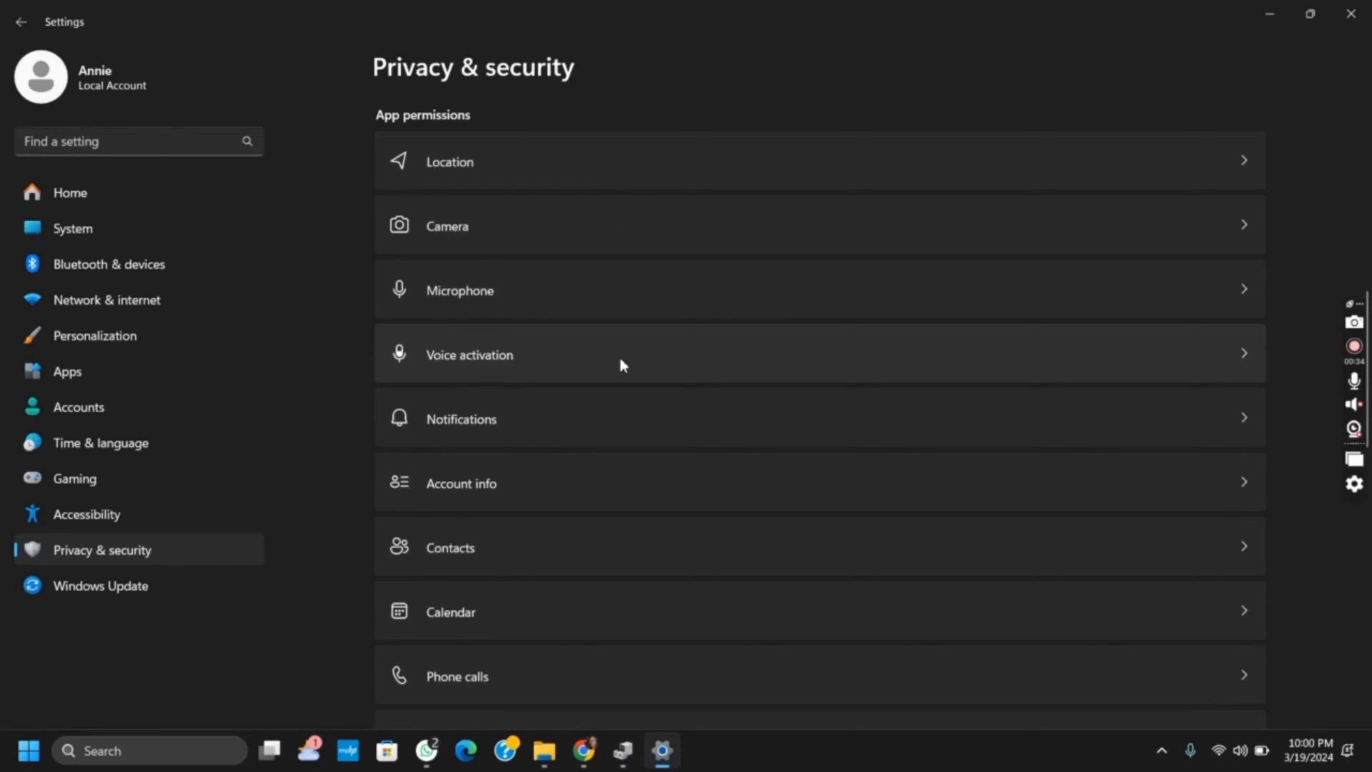
pyautogui.moveTo(546, 297)
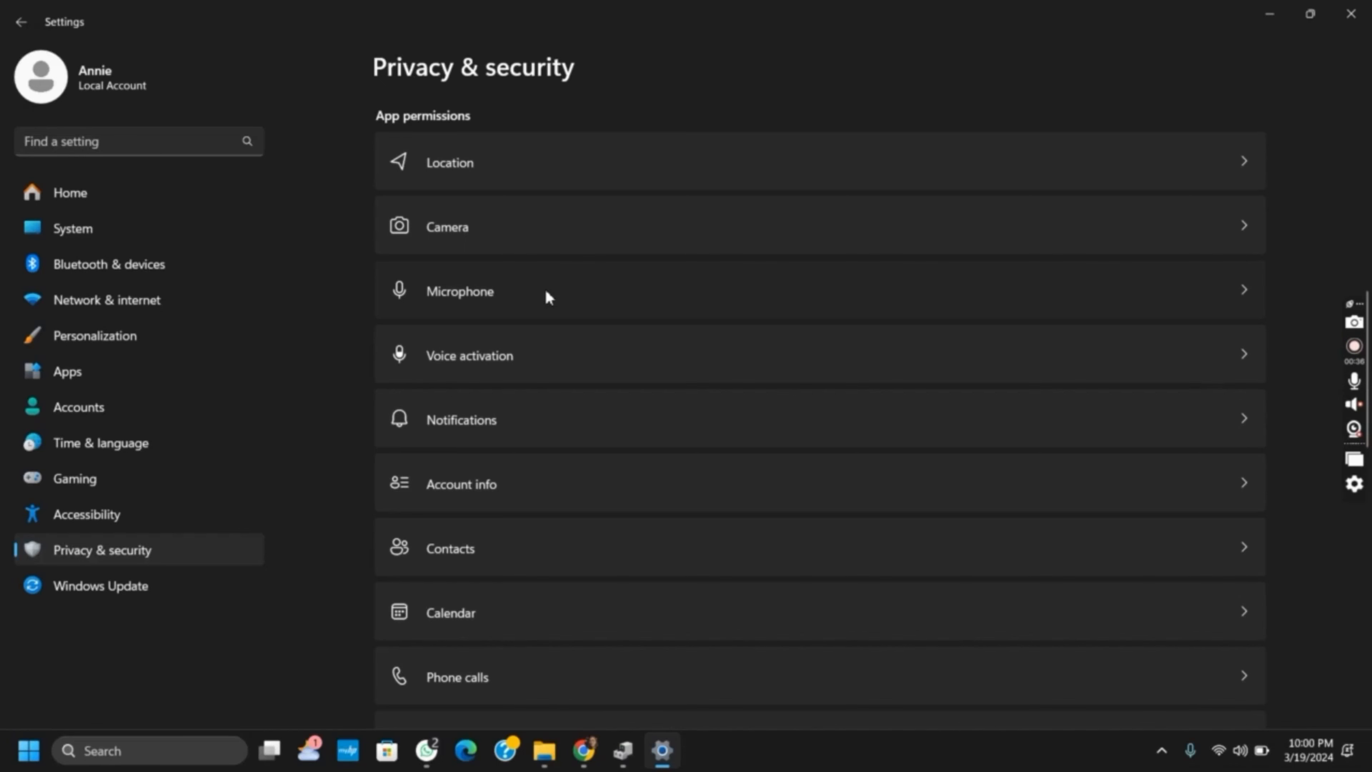
pyautogui.moveTo(851, 324)
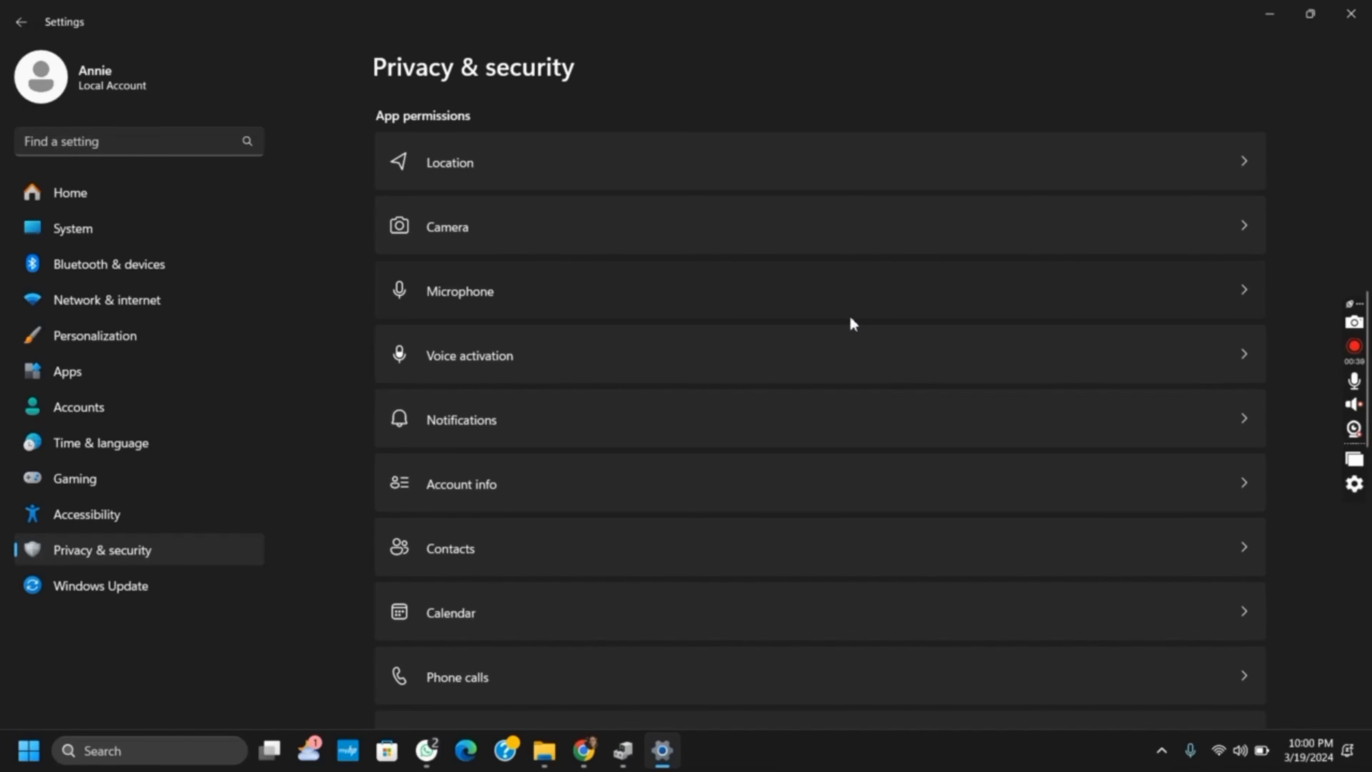
pyautogui.moveTo(1242, 304)
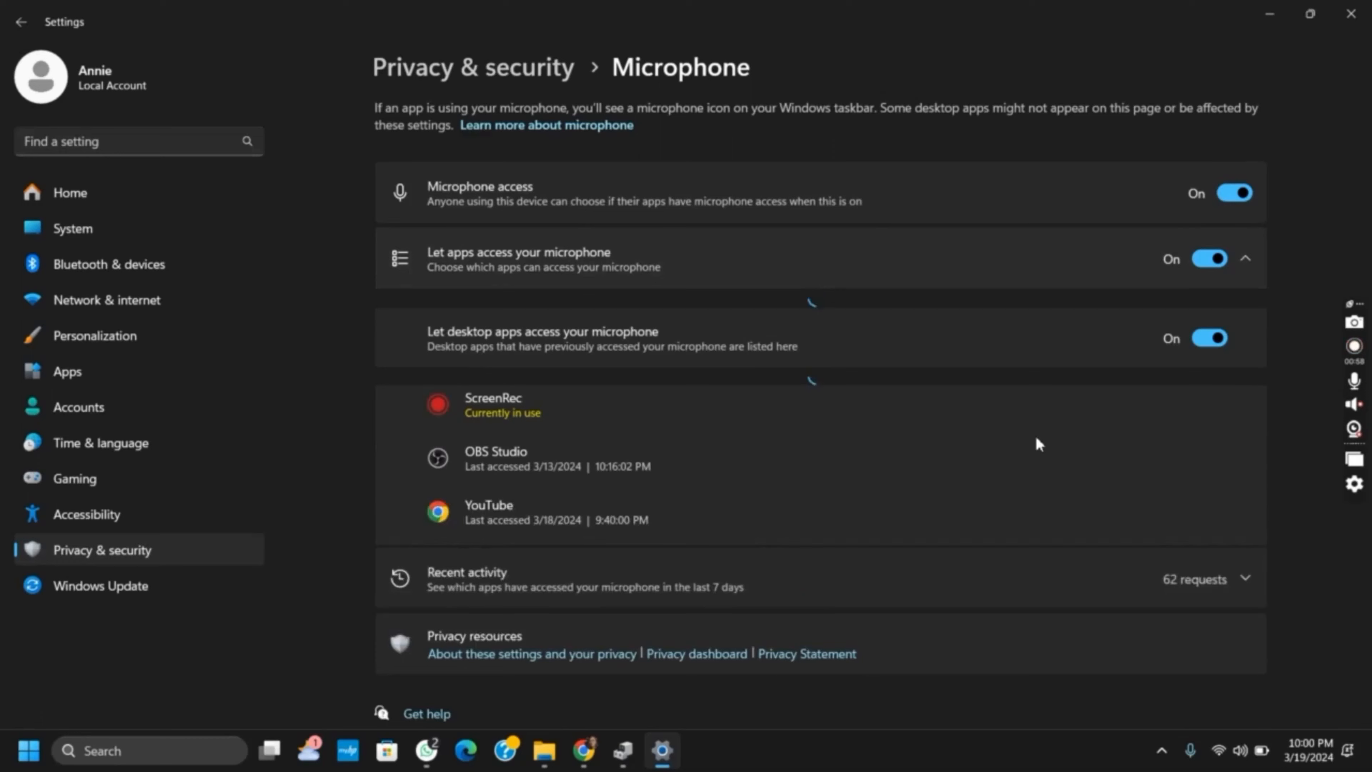
# Confirm Microphone access and app access toggles are On, then close Settings.
pyautogui.click(1244, 258)
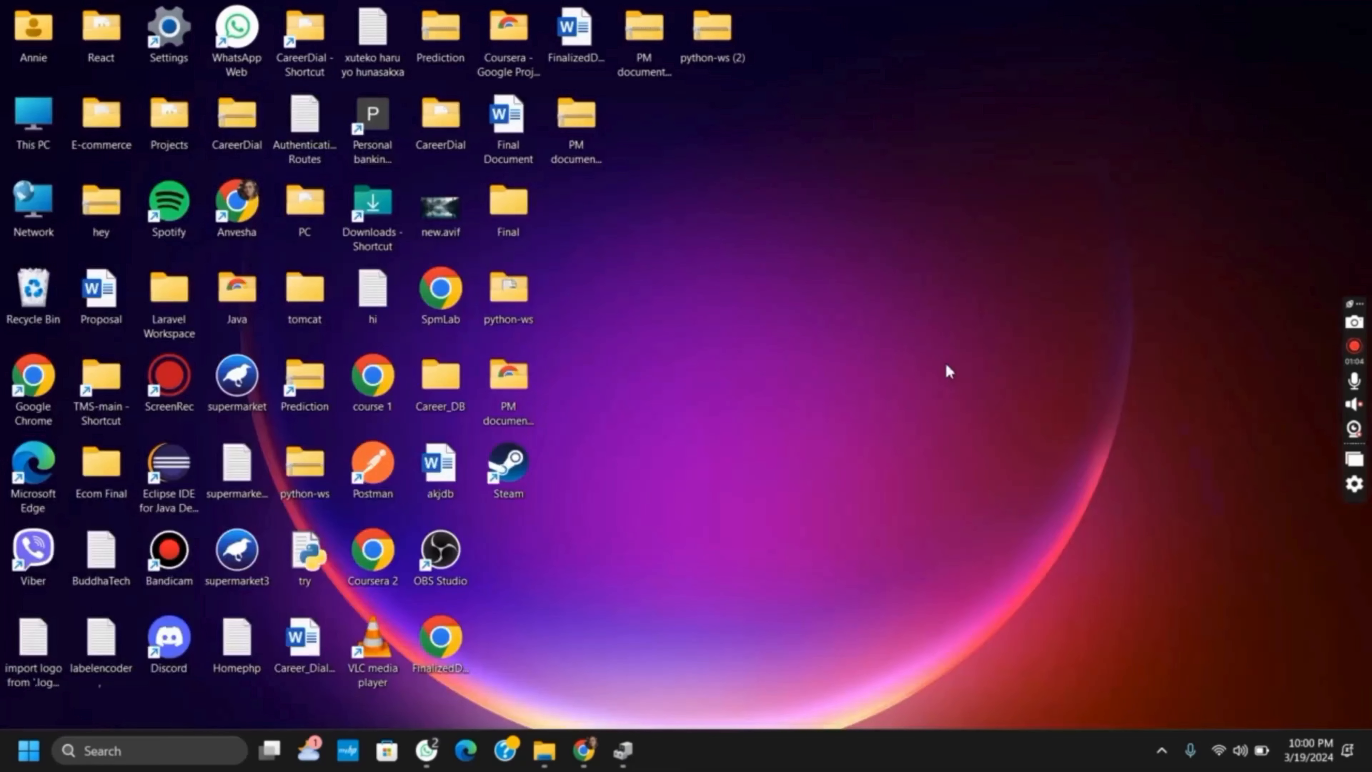
pyautogui.moveTo(633, 674)
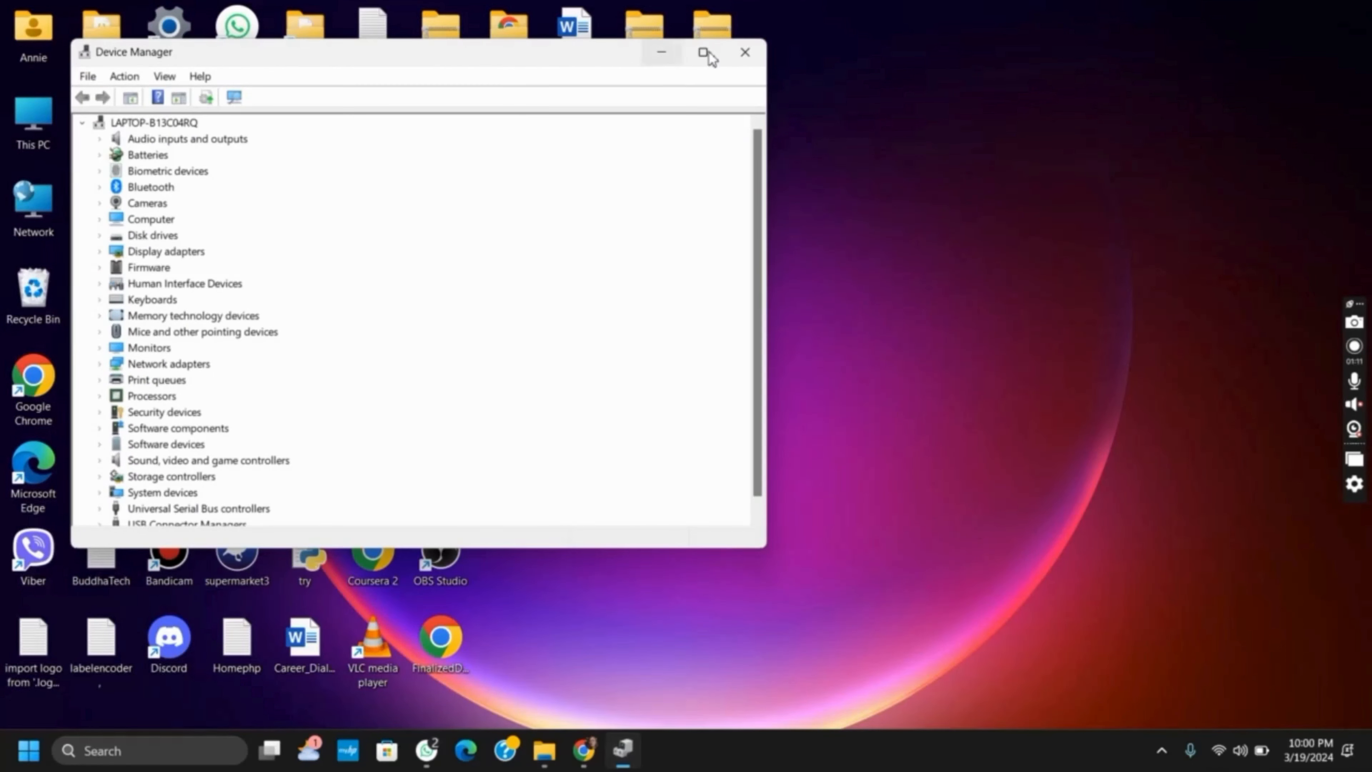
# Maximize Device Manager, expand Audio inputs and outputs, and launch Update driver for Microphone Array (AMD Audio Device).
pyautogui.click(702, 51)
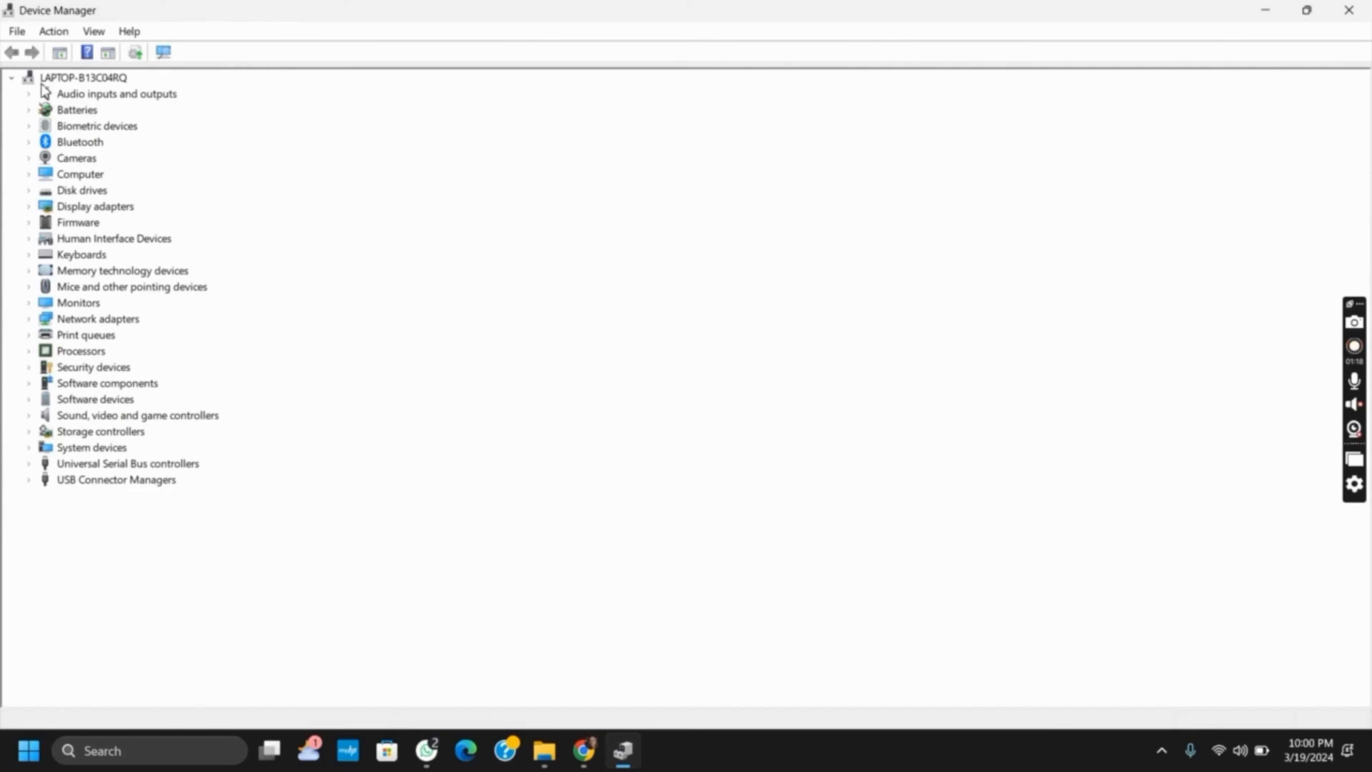
pyautogui.click(29, 94)
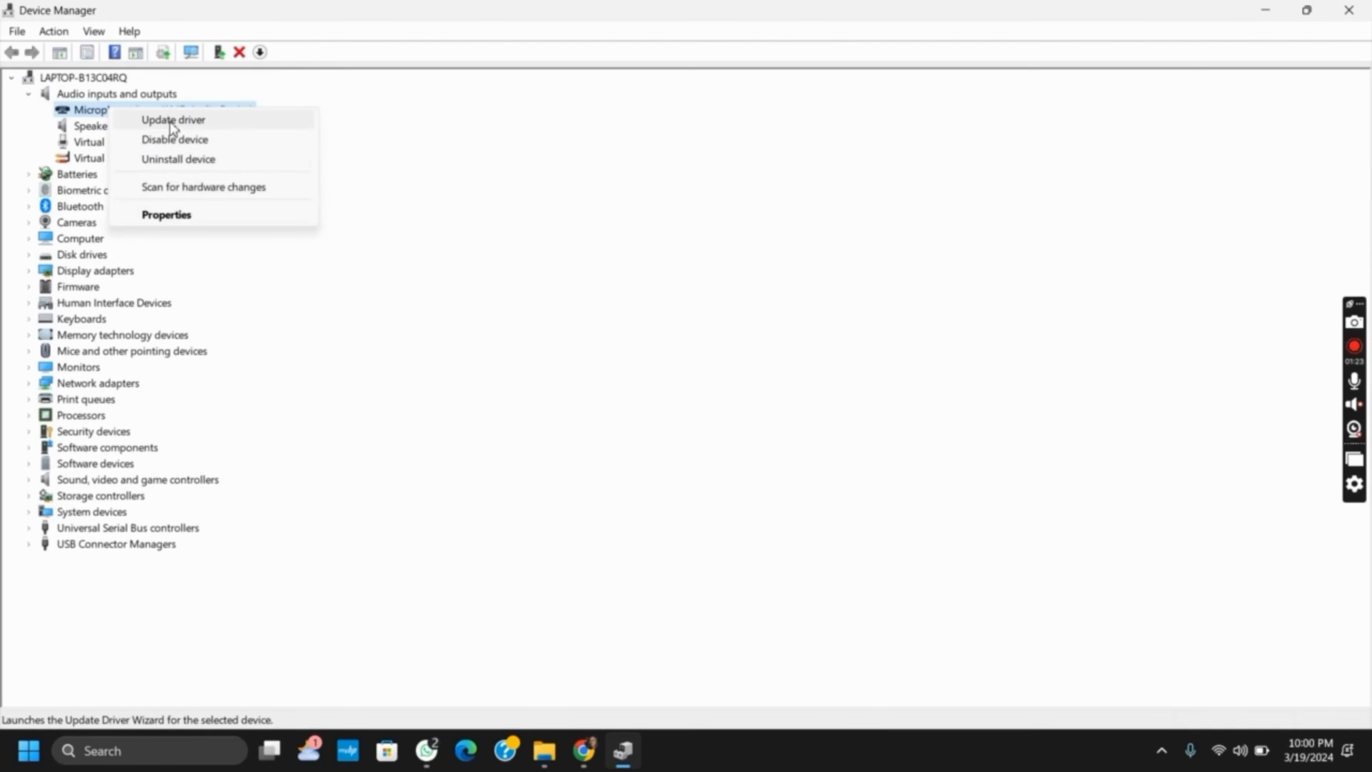
pyautogui.click(172, 121)
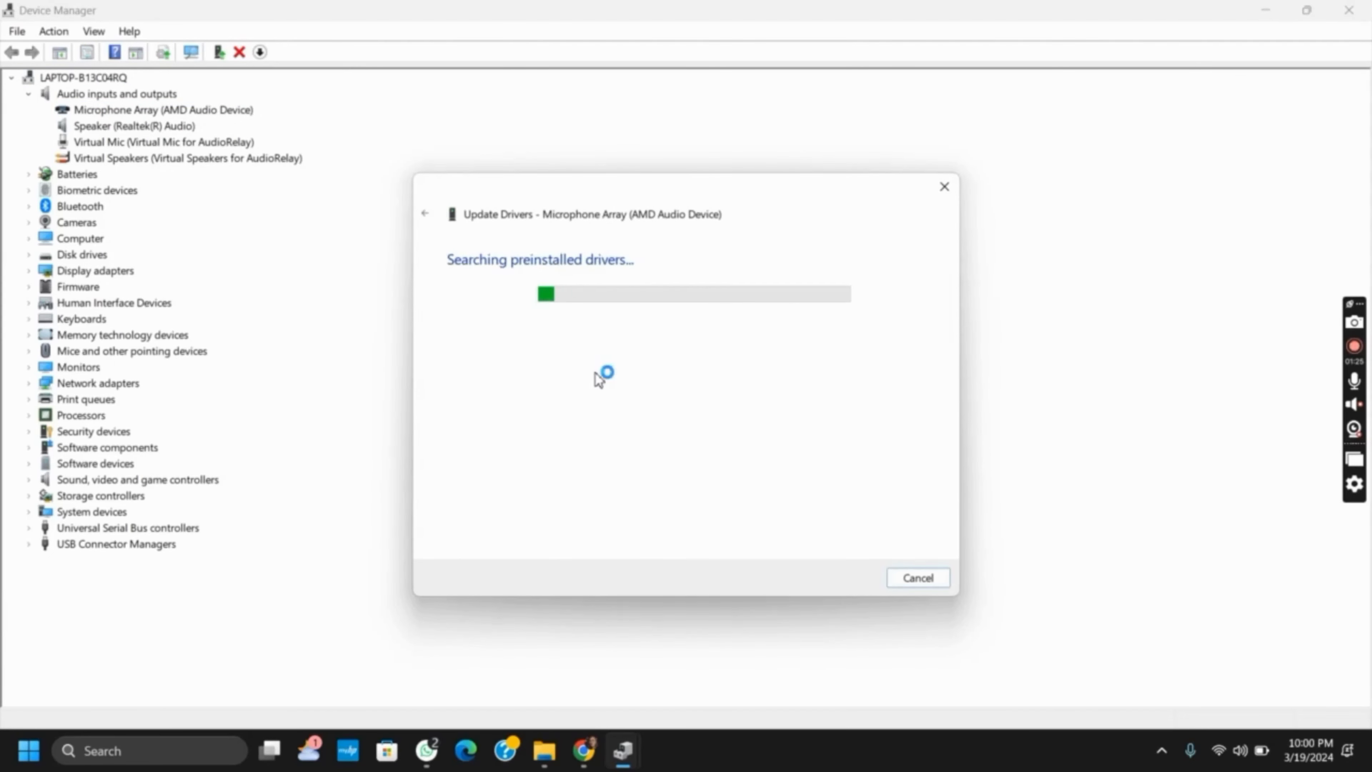